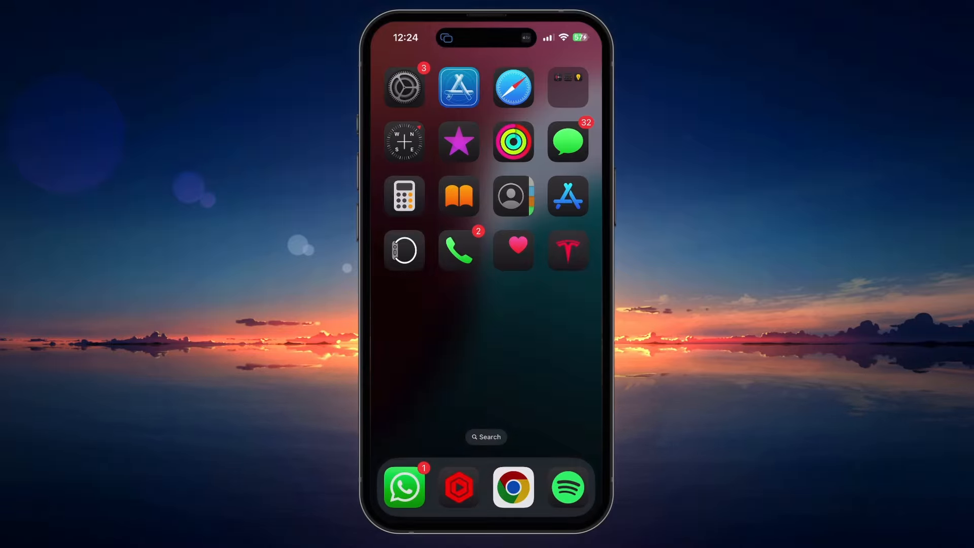
Launch Settings from the home screen and scroll down to the Screen Time section
click(404, 86)
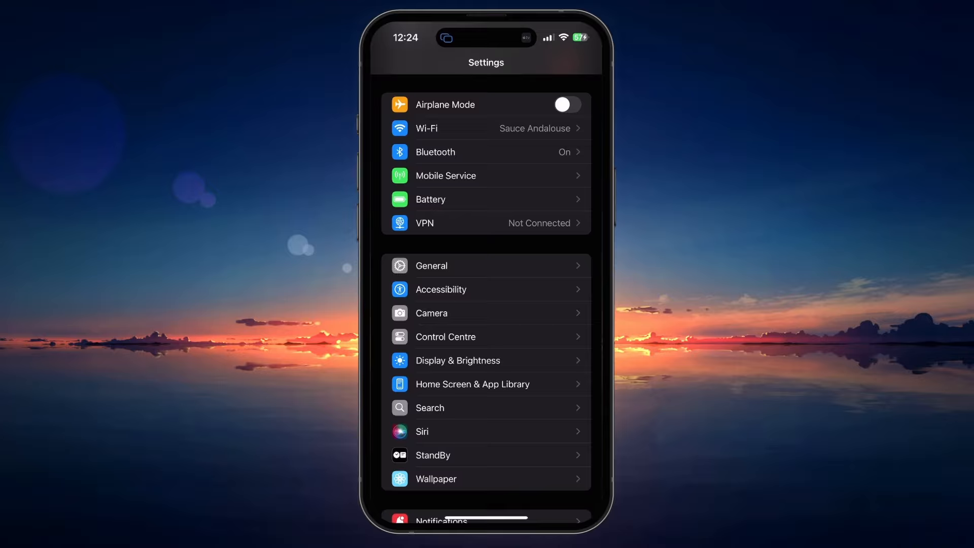
scroll(down, 3)
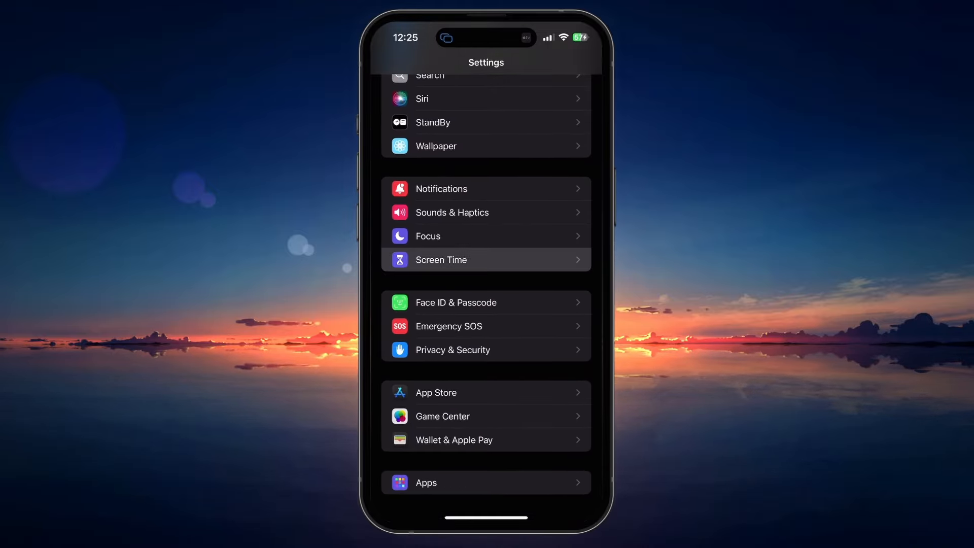
Go into Screen Time and scroll down to its Restrictions section
click(441, 260)
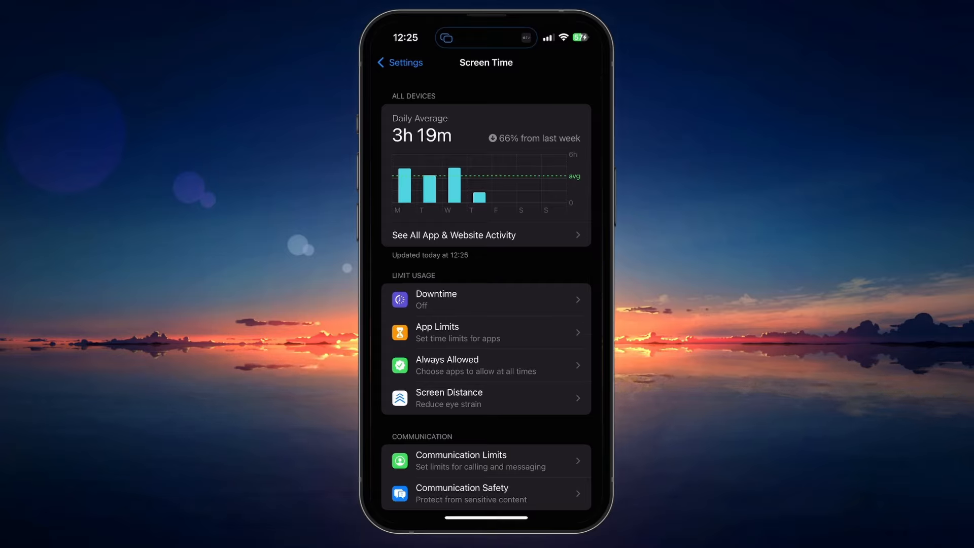
scroll(down, 3)
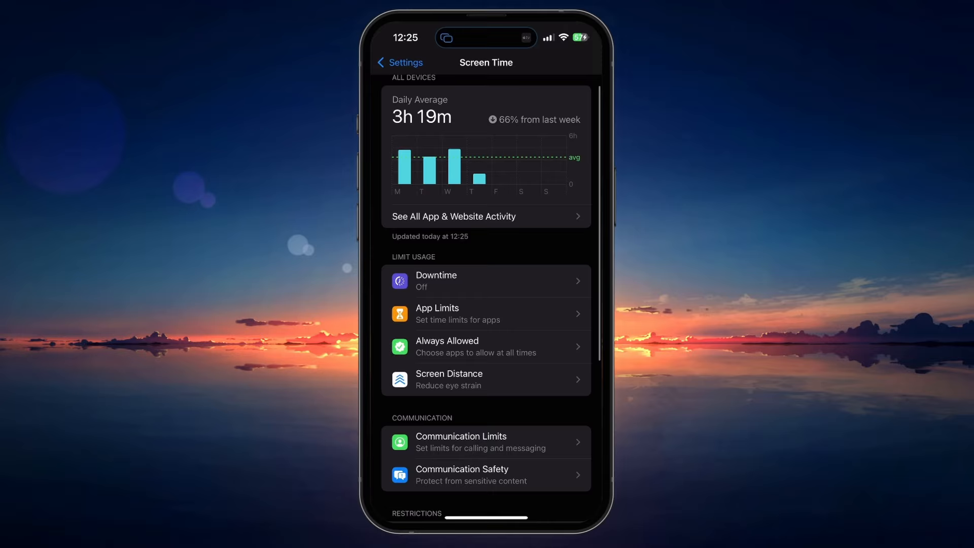
scroll(down, 3)
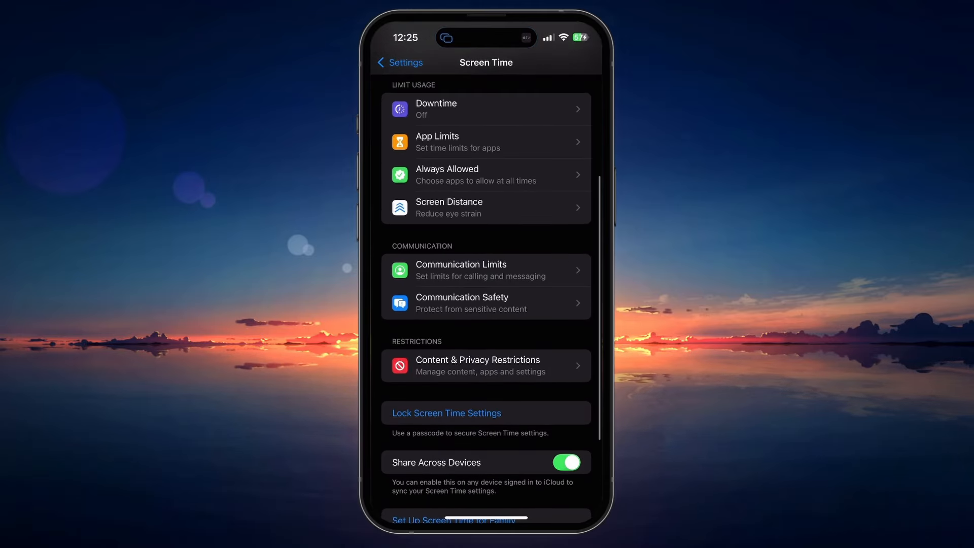
Allow Installing Apps and set purchases to Don't Require a password
click(485, 366)
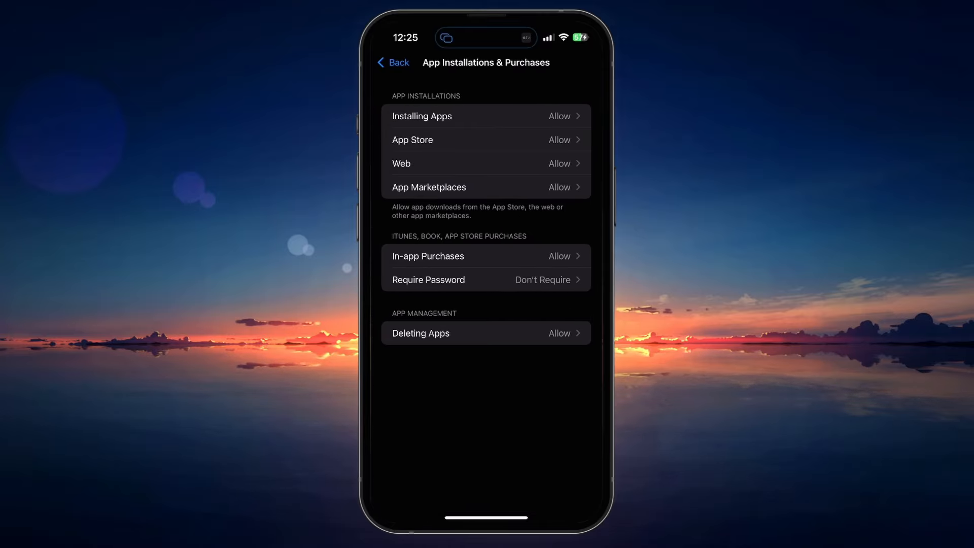
click(422, 116)
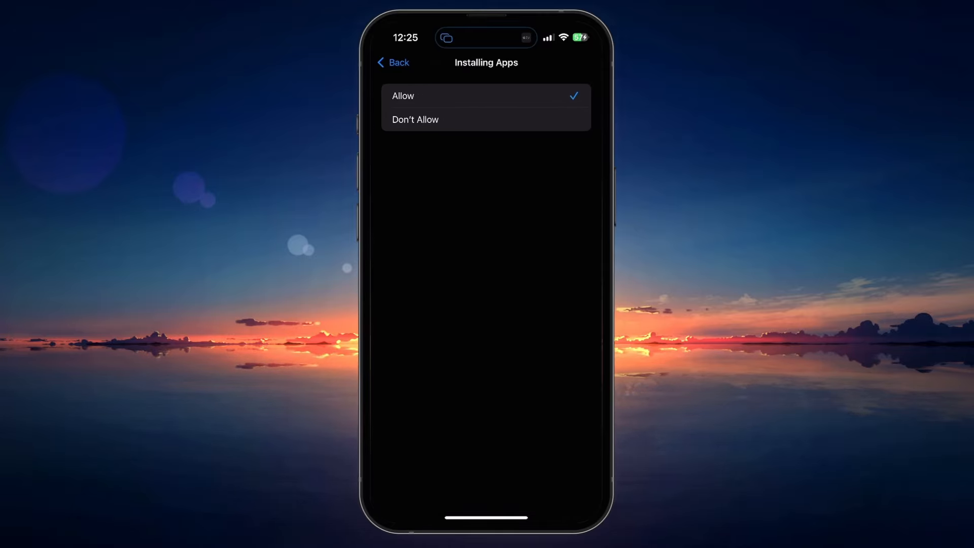
click(392, 62)
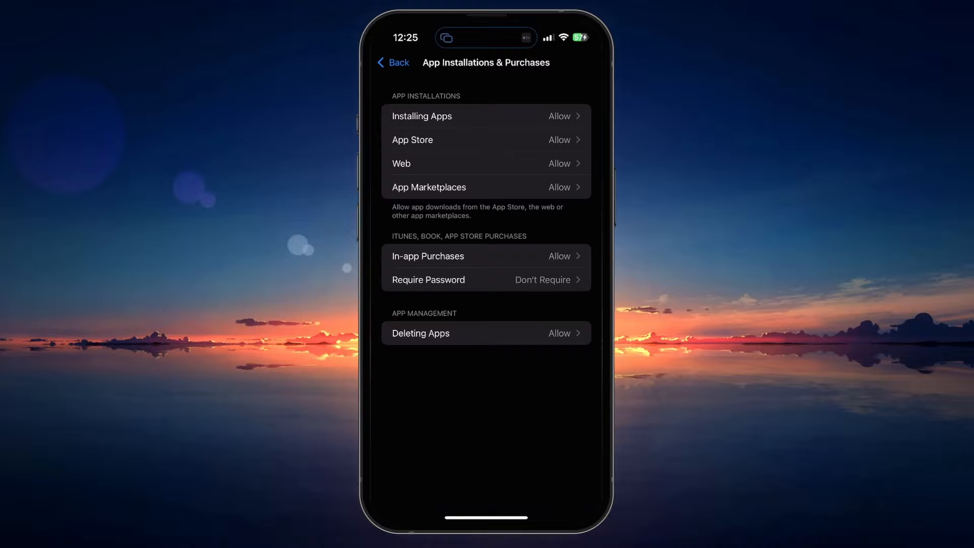
click(485, 280)
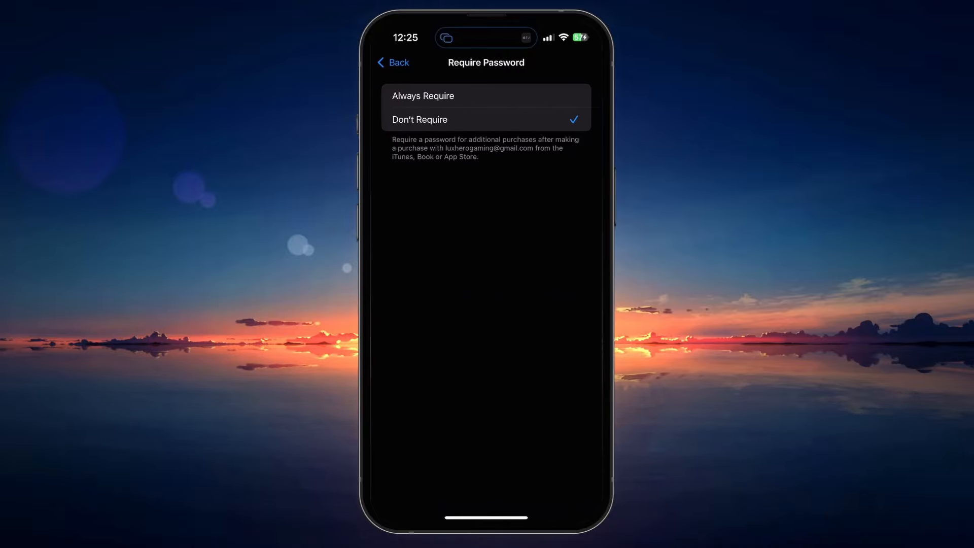
click(393, 62)
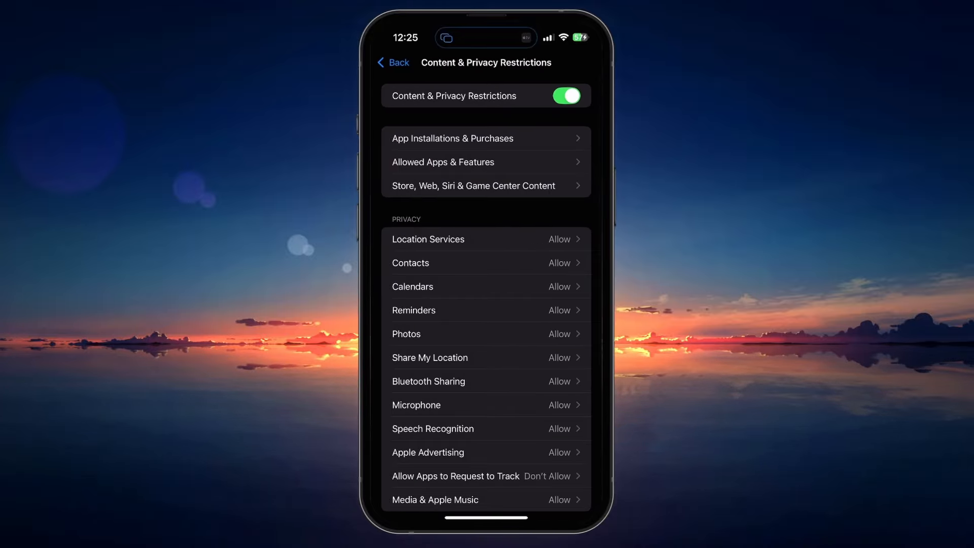
Review the Face ID & Passcode page, then exit to the home screen
click(391, 63)
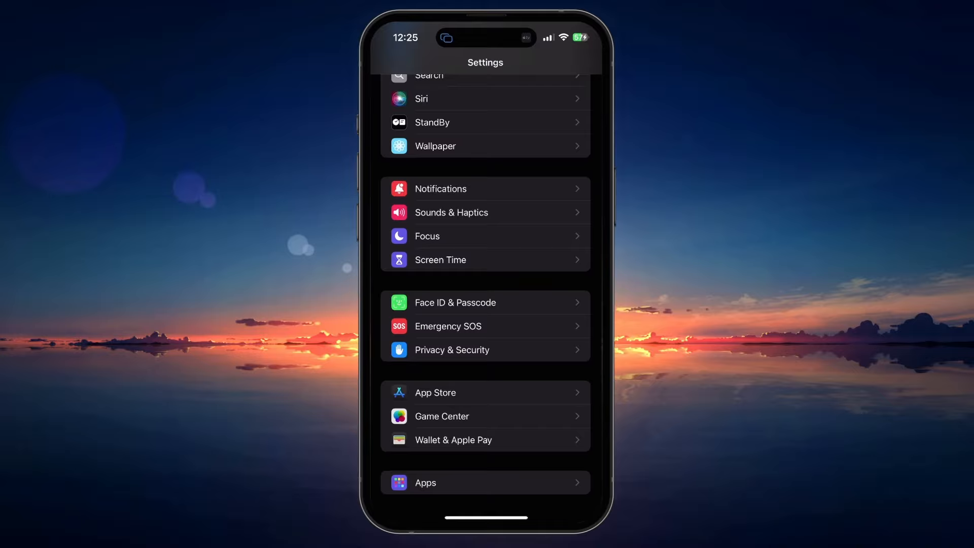
click(455, 302)
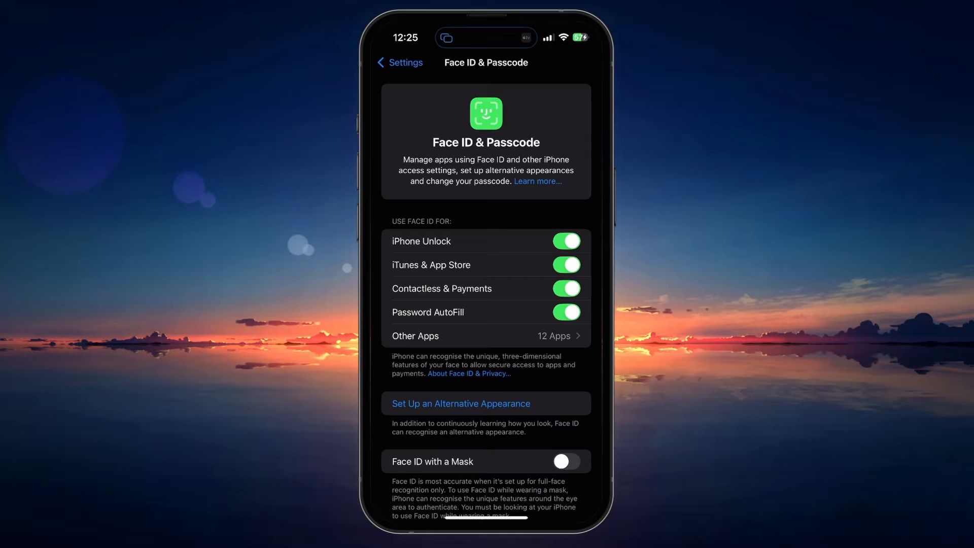
click(566, 265)
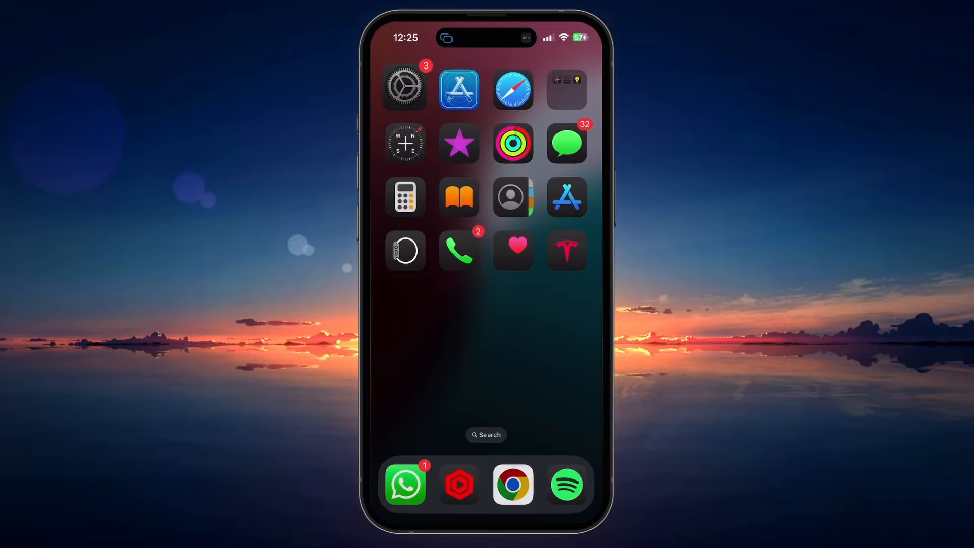
Get Disney Speedstorm from the App Store's What We're Playing, showing the Install sheet
click(459, 89)
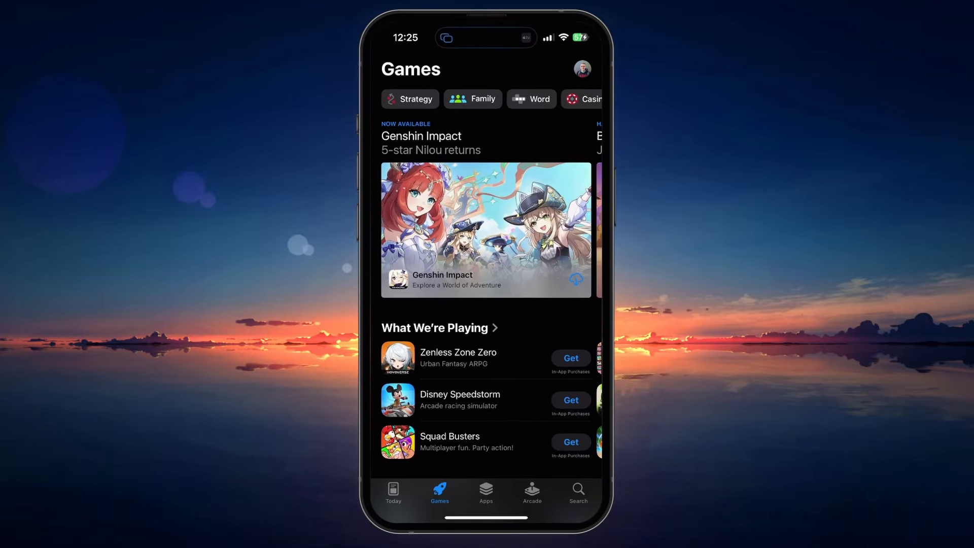
click(459, 401)
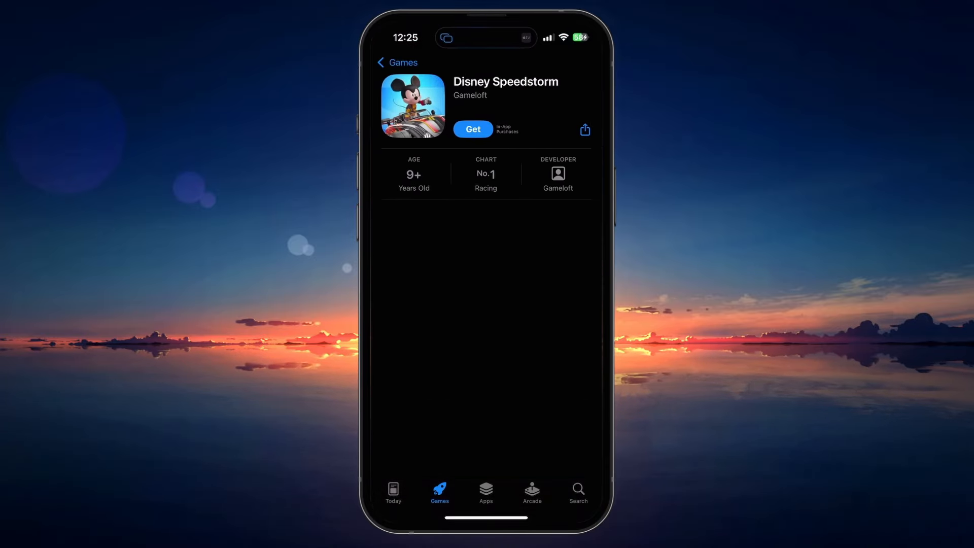
click(472, 129)
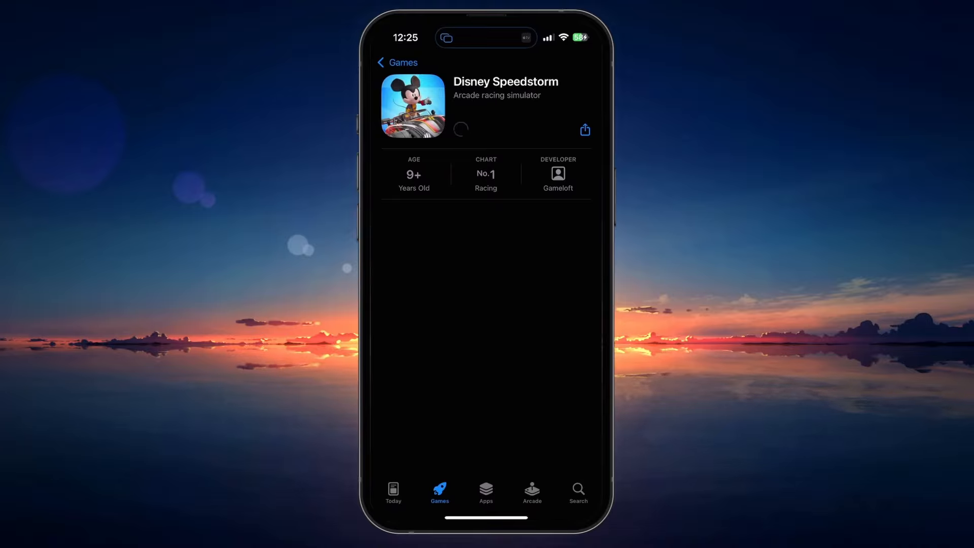
click(460, 130)
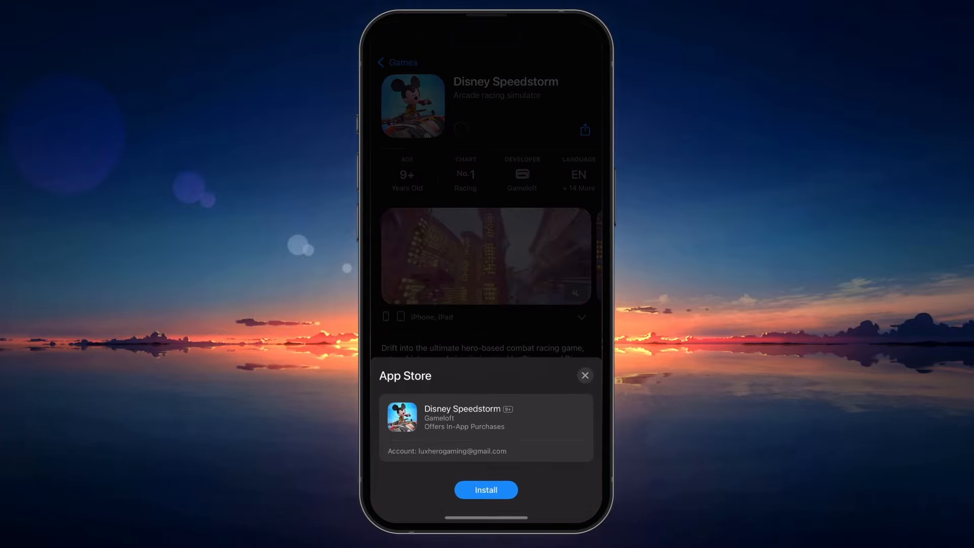